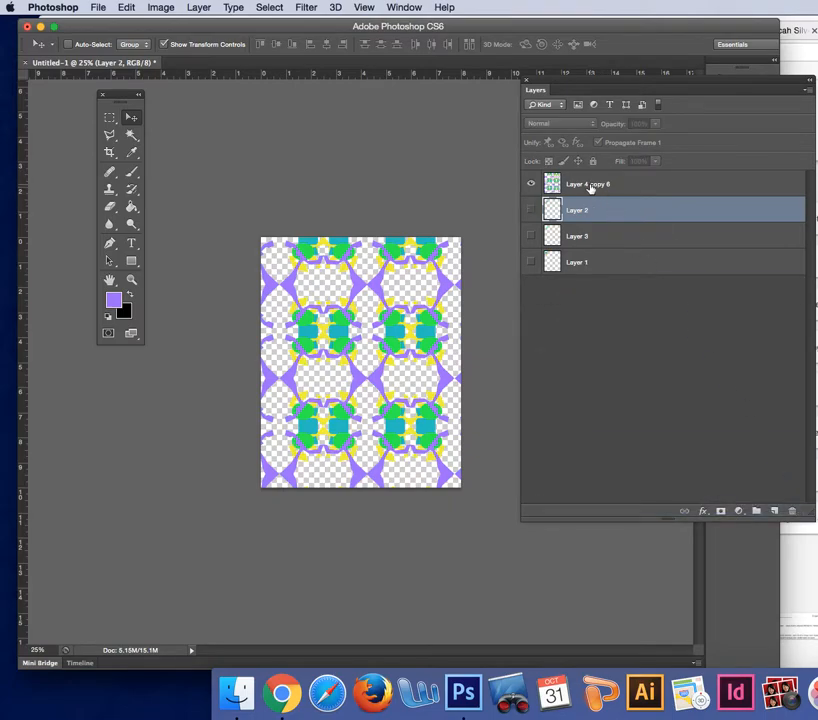
Step: Add a new empty layer, Layer 4, beneath the patterned top layer
left_click(588, 184)
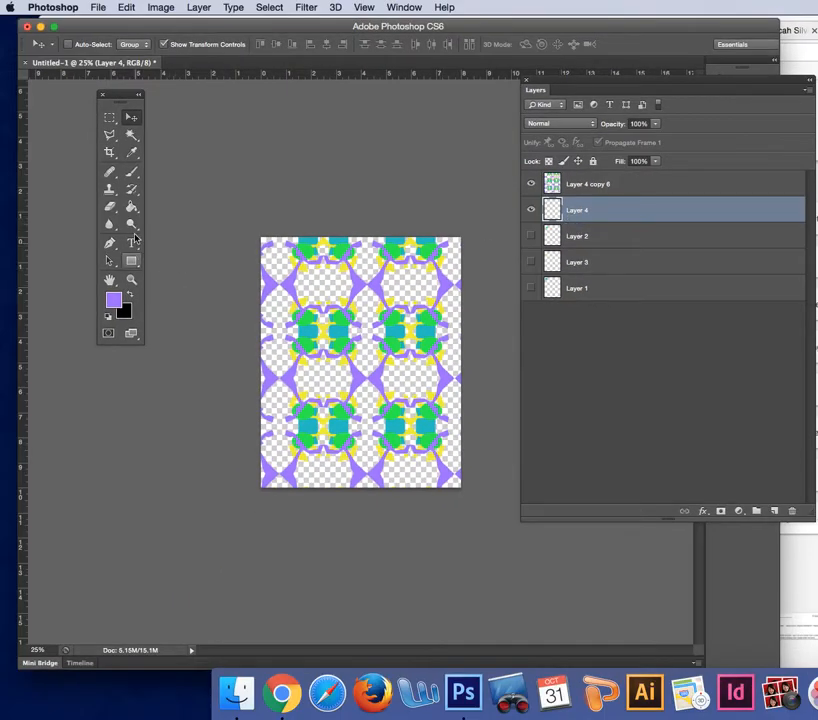
Step: Switch from the fill tool to the Gradient Tool
left_click(110, 206)
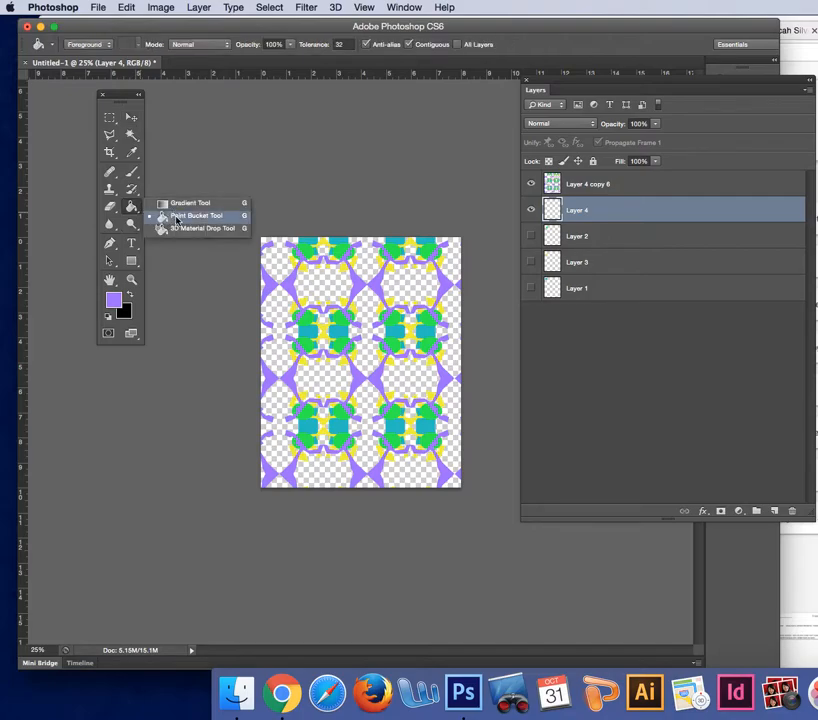
left_click(190, 204)
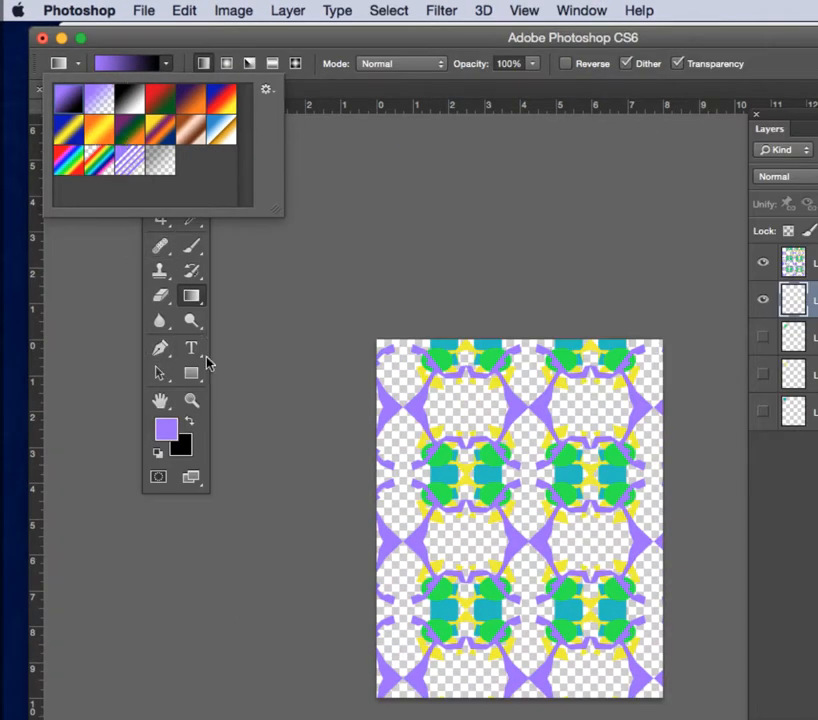
Step: Set a pink foreground and orange background colour for the gradient on Layer 4
left_click(164, 428)
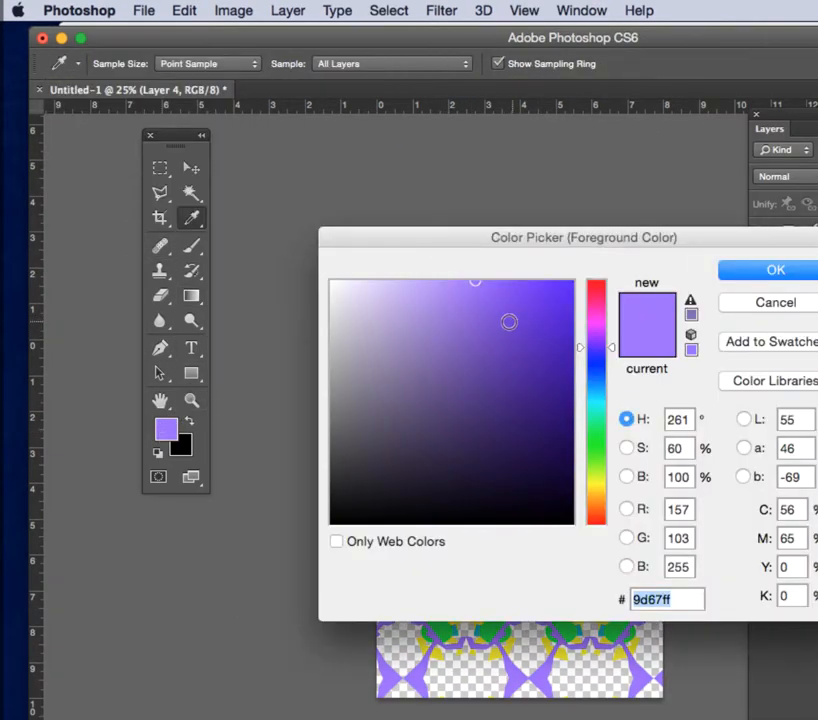
left_click(488, 300)
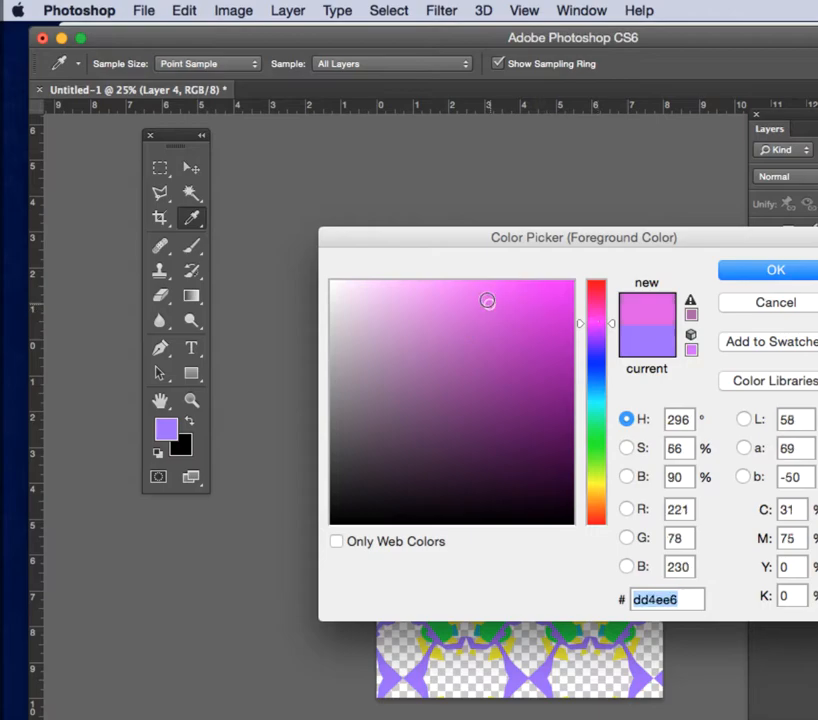
left_click(776, 268)
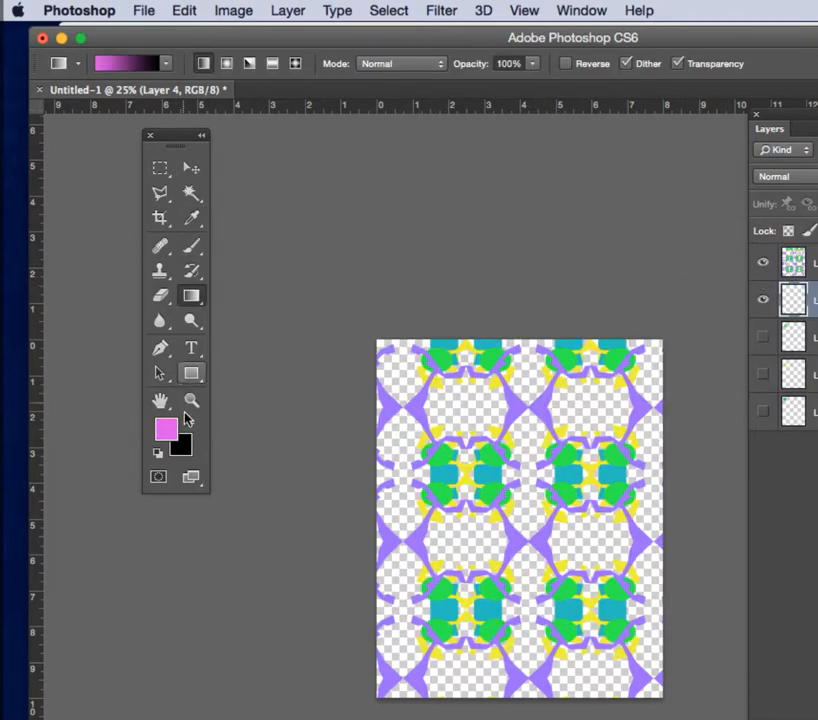
left_click(180, 444)
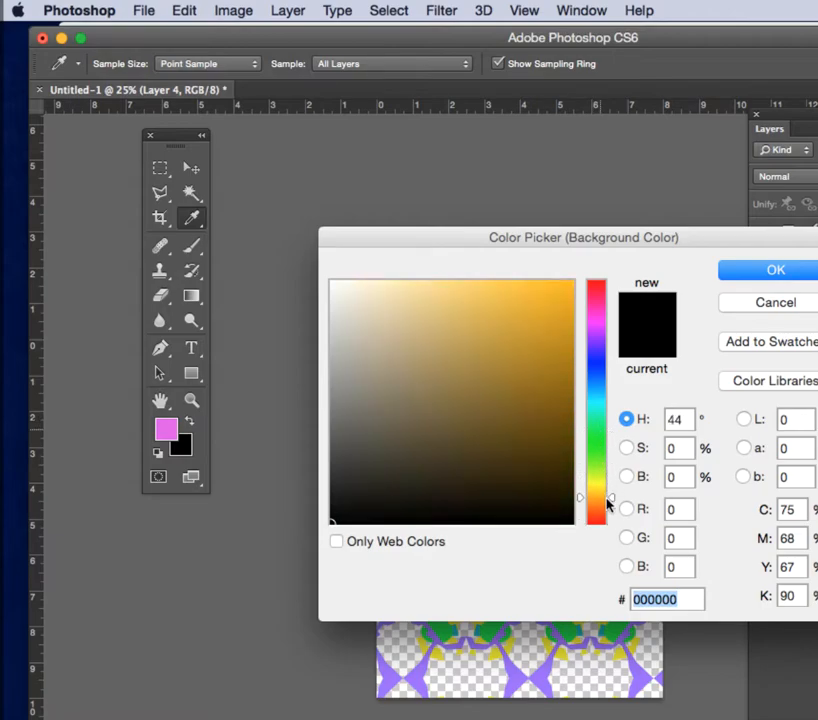
left_click(776, 270)
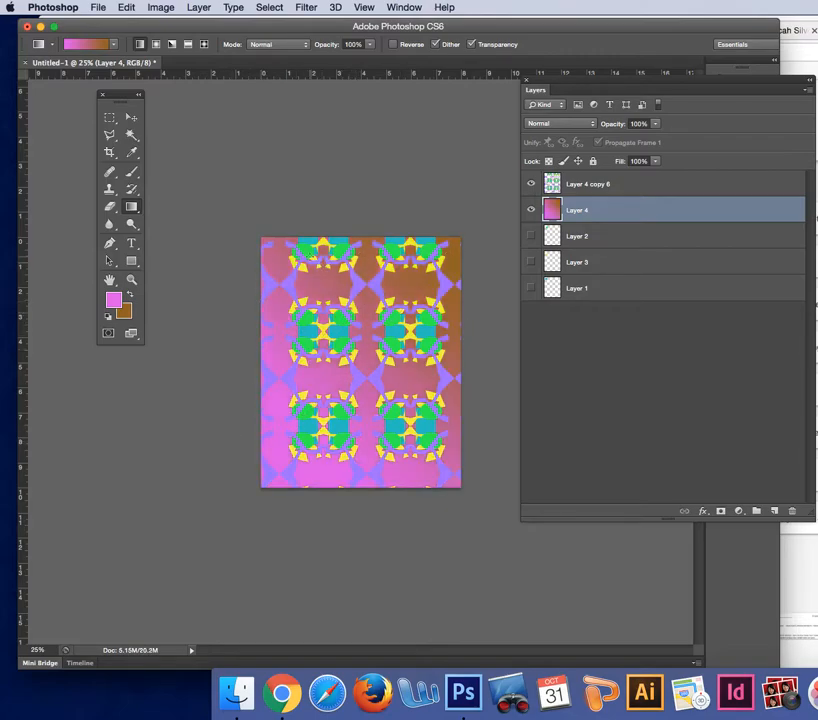
Step: Apply Outer Glow and Drop Shadow layer effects to the top pattern layer
left_click(588, 184)
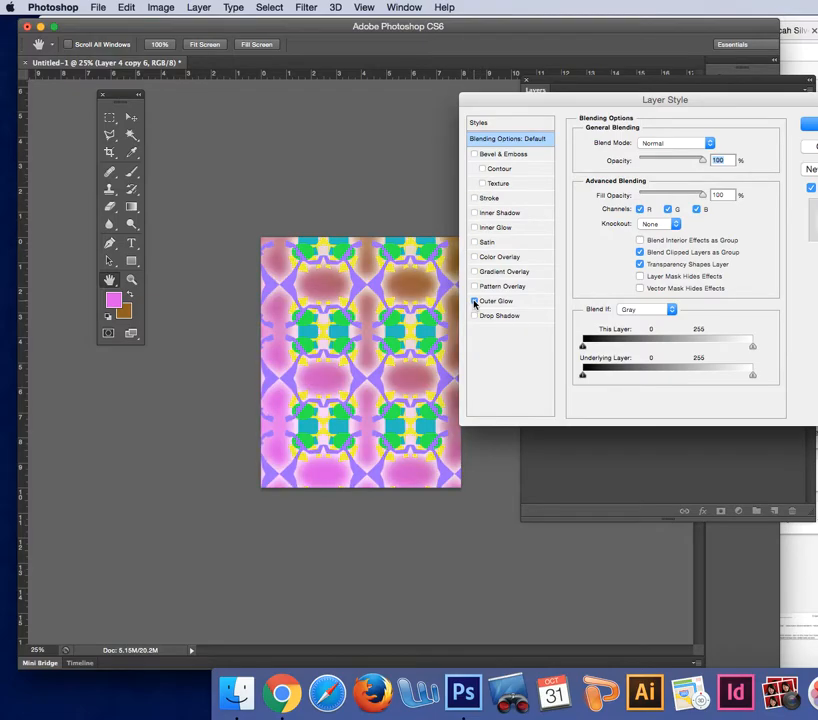
left_click(474, 300)
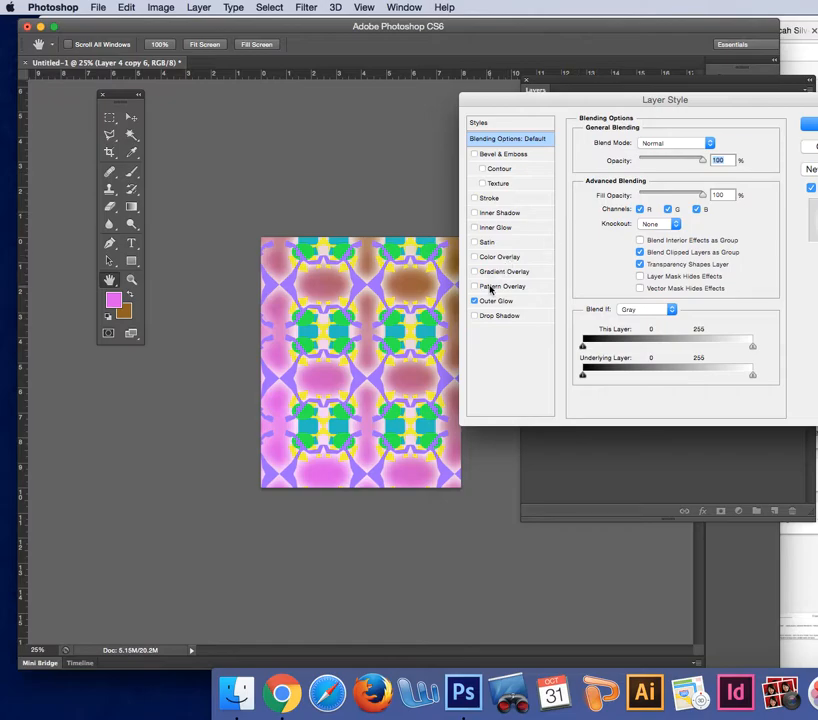
left_click(496, 300)
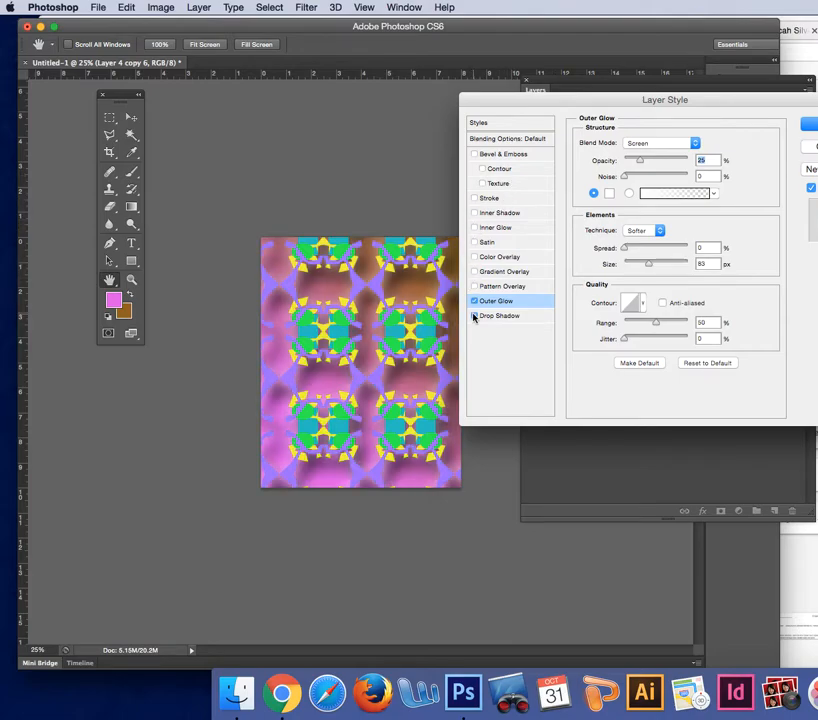
left_click(476, 316)
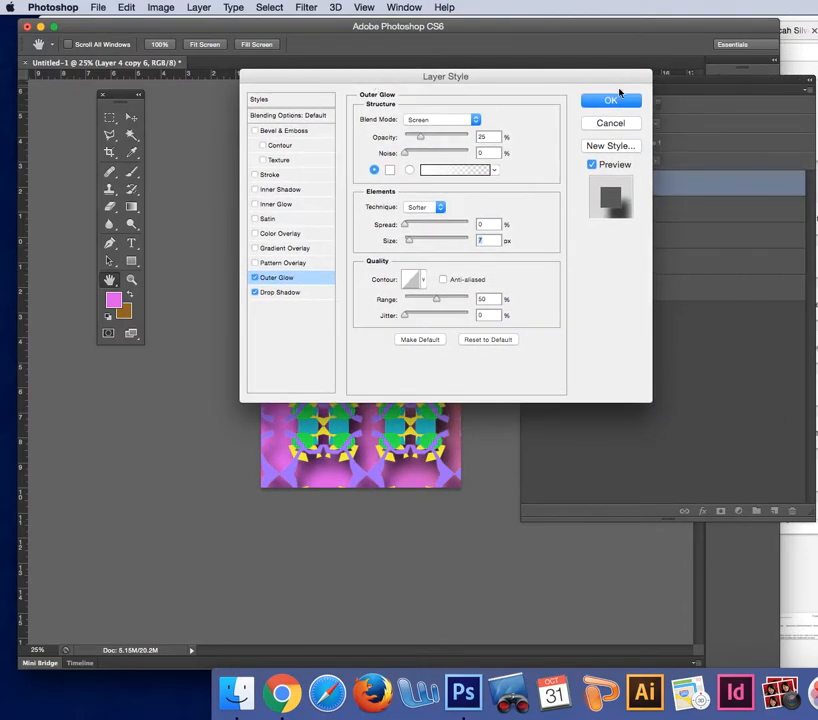
left_click(612, 100)
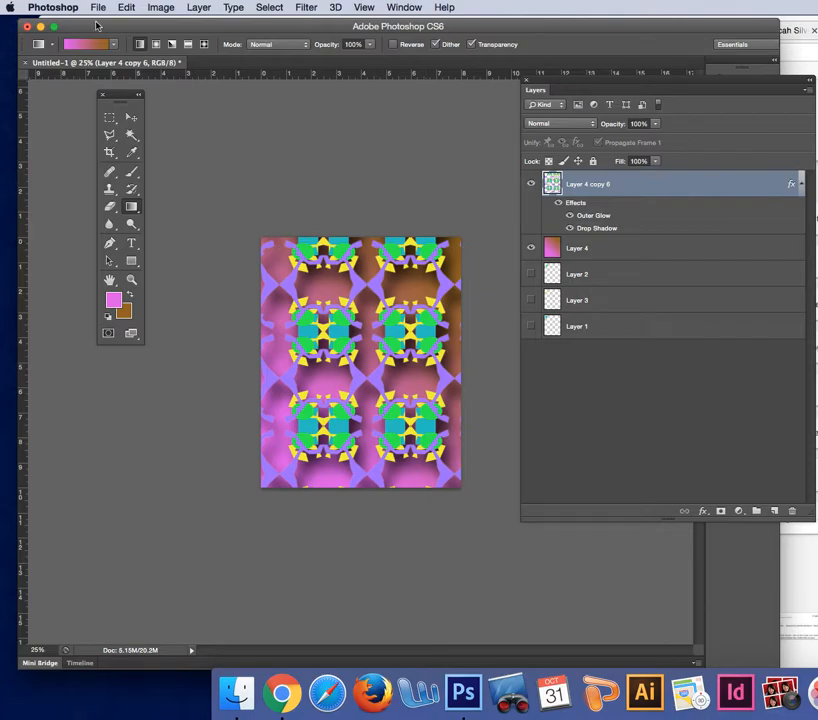
Step: Start Save As to the Desktop and name the file silver_layers
left_click(98, 8)
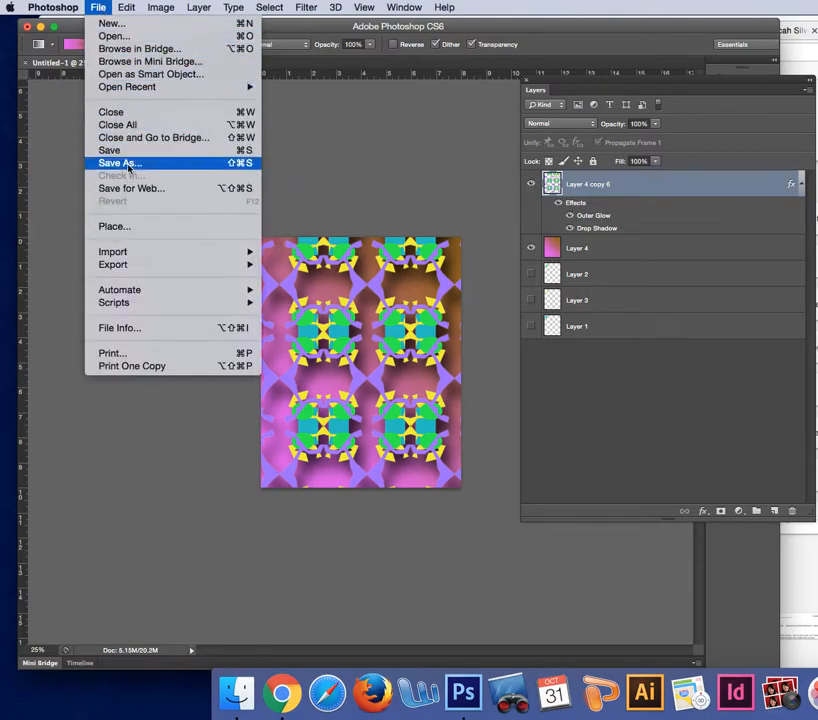
left_click(120, 164)
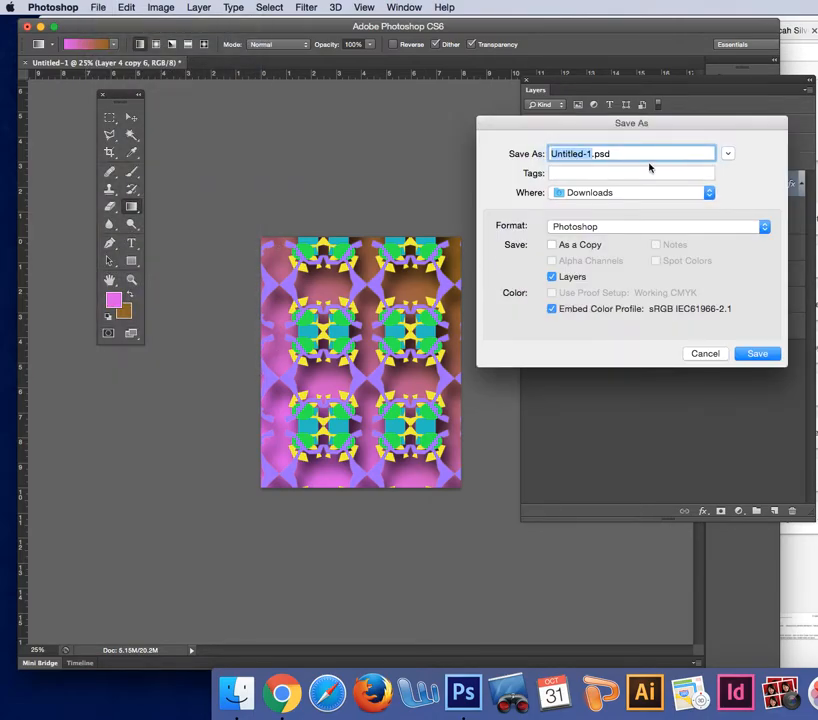
left_click(708, 192)
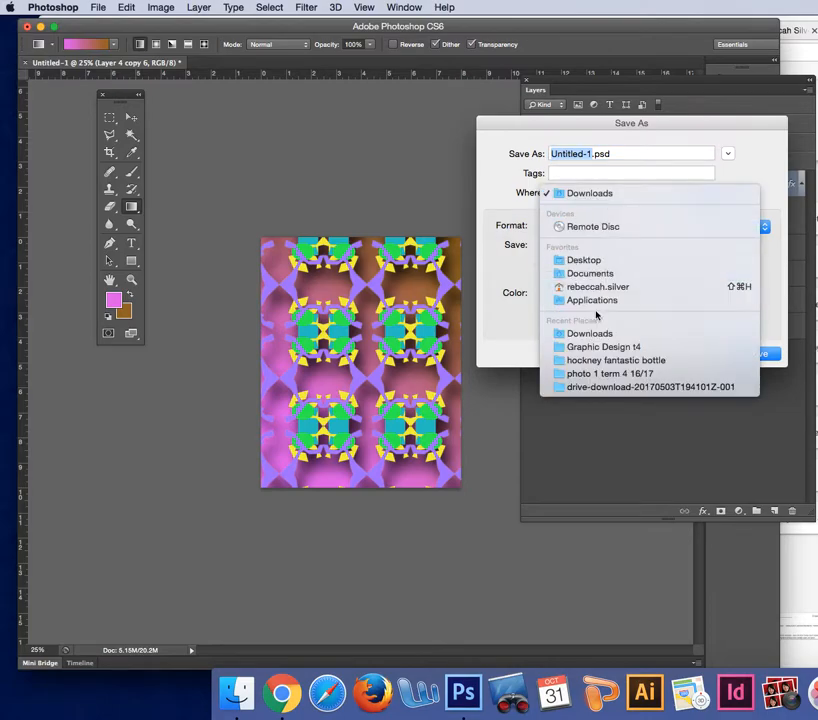
left_click(584, 260)
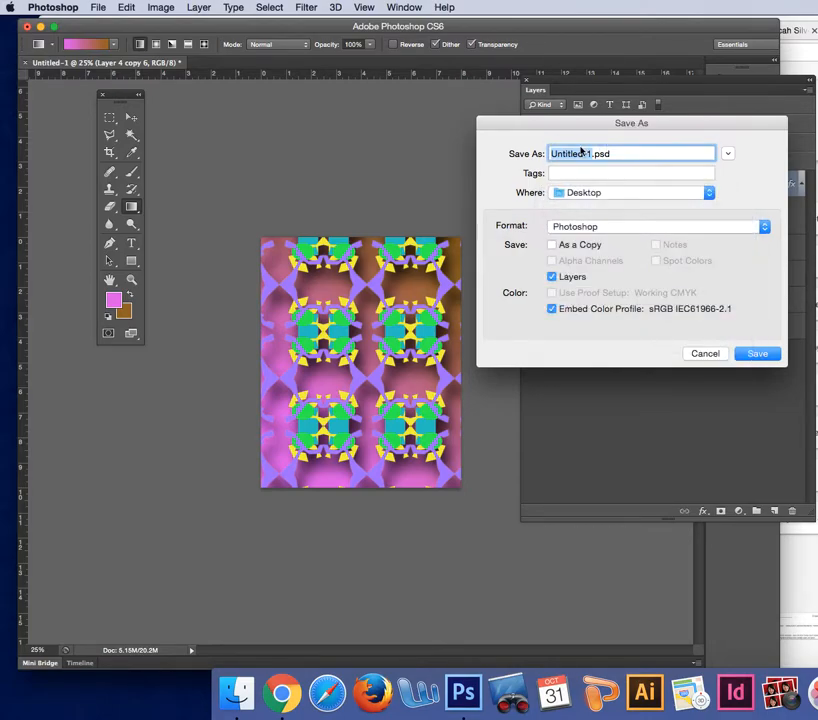
type("silver_layers")
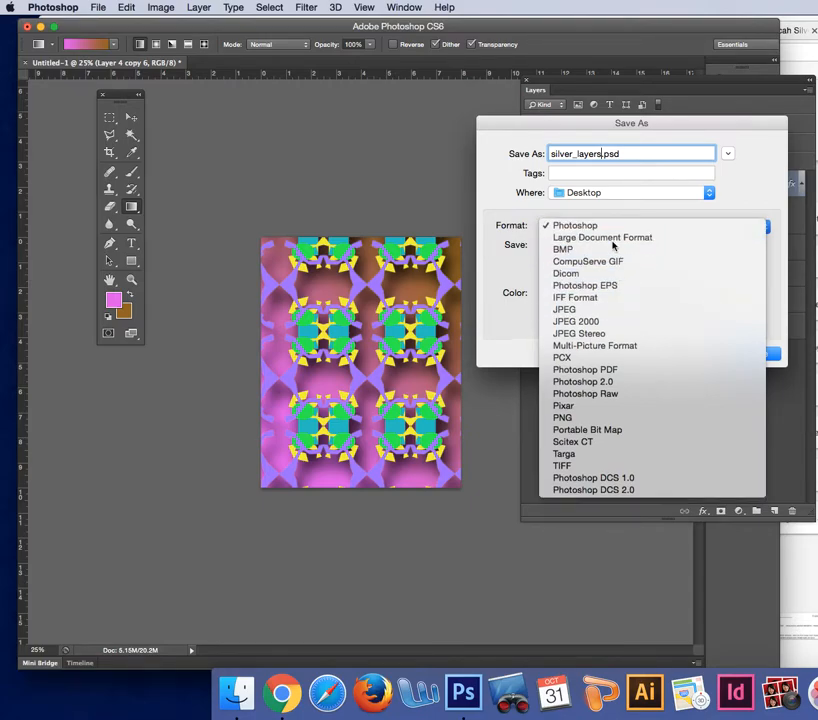
Step: Set the format to JPEG and save the design as silver_layers.jpg
left_click(564, 308)
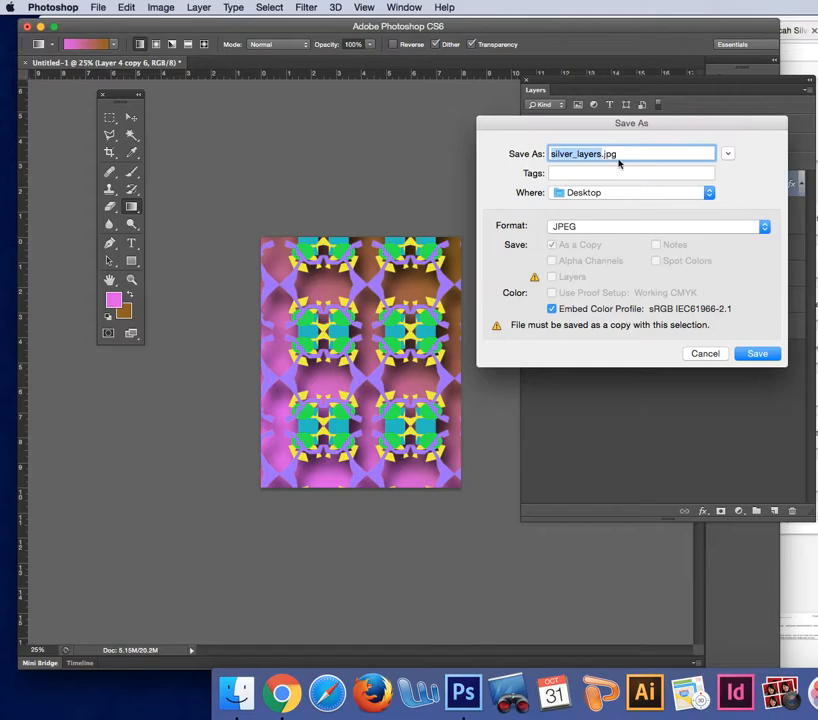
left_click(656, 224)
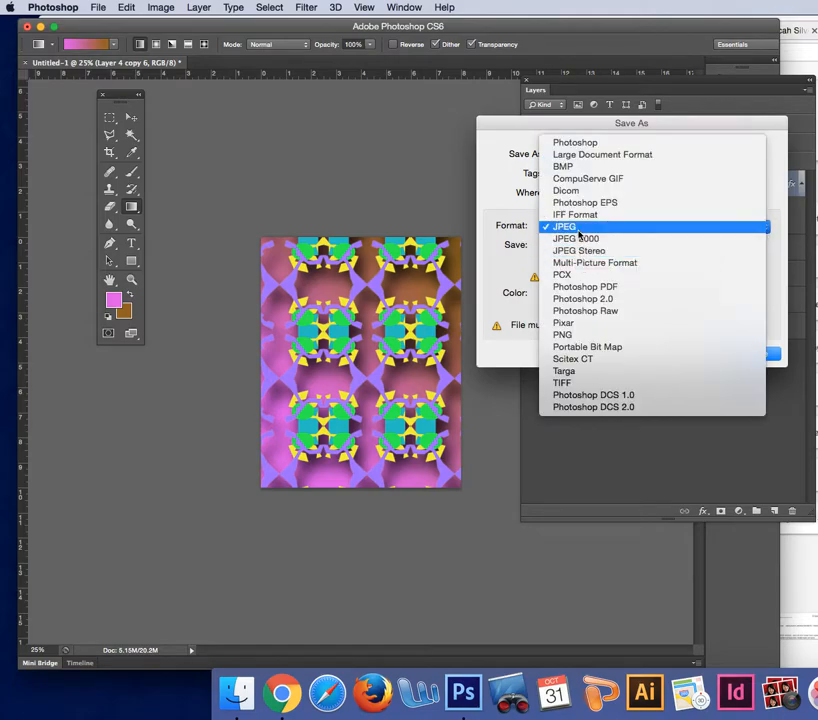
left_click(564, 226)
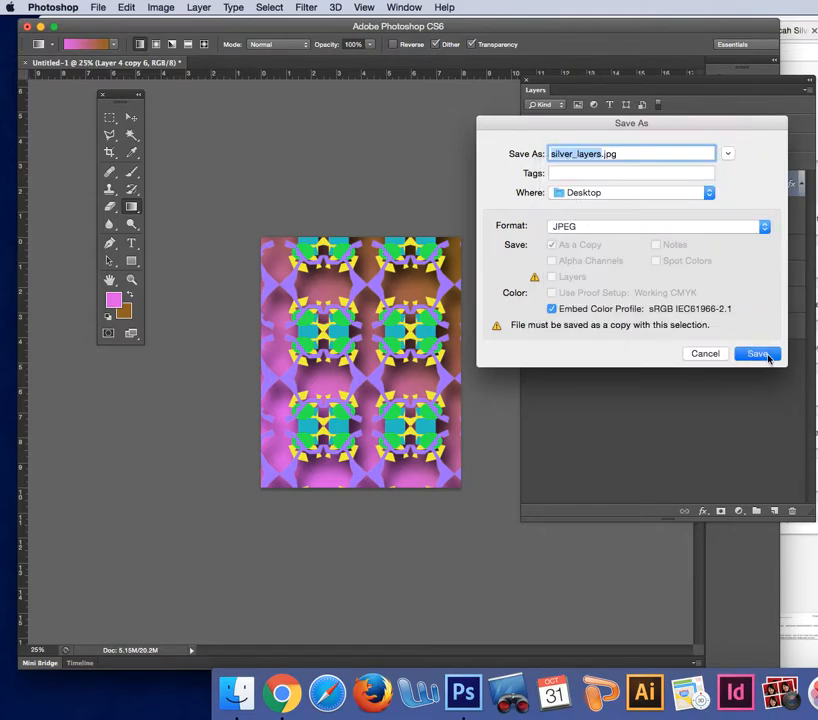
left_click(756, 352)
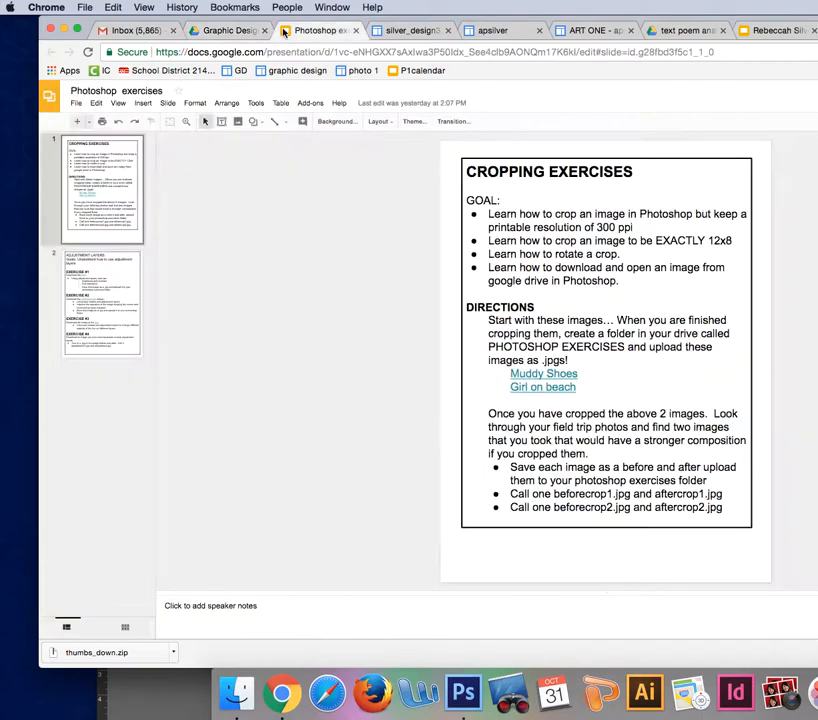
Step: Go to the Art One class site's Google Drive folder
left_click(584, 30)
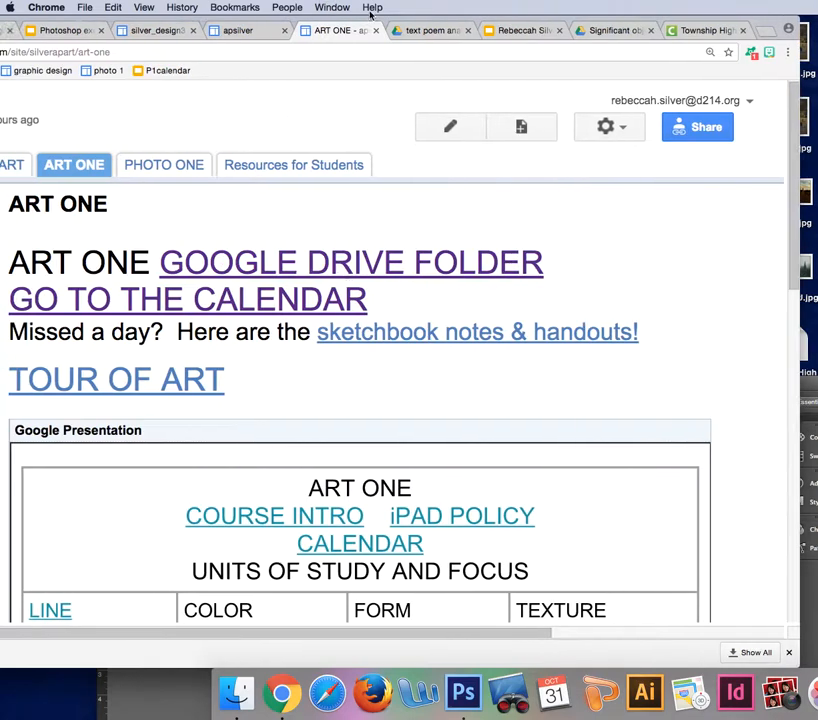
left_click(350, 262)
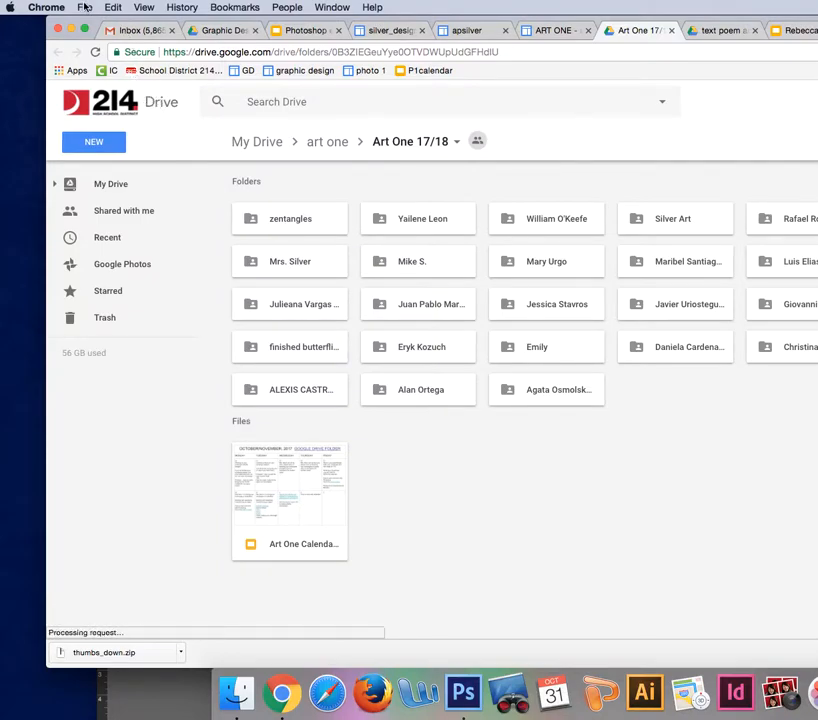
Step: Create a folder named layers inside Art One 17/18 and open it
left_click(92, 140)
type("layer")
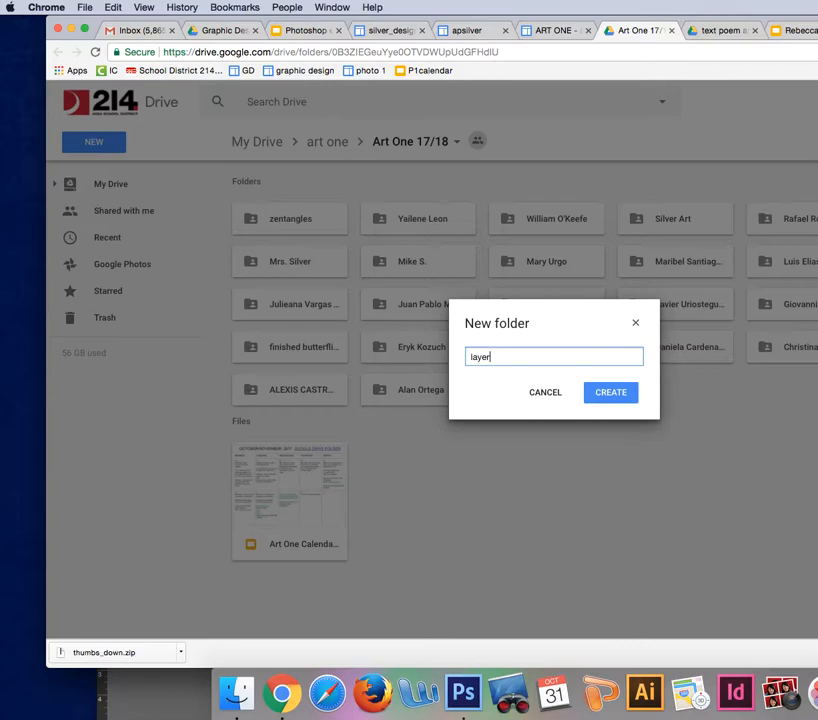
left_click(610, 392)
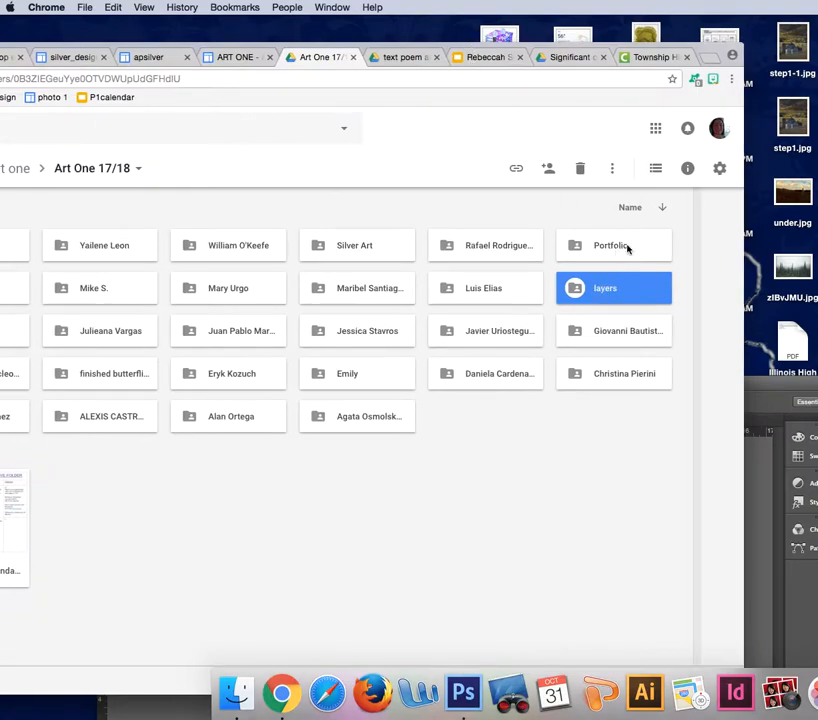
double_click(604, 288)
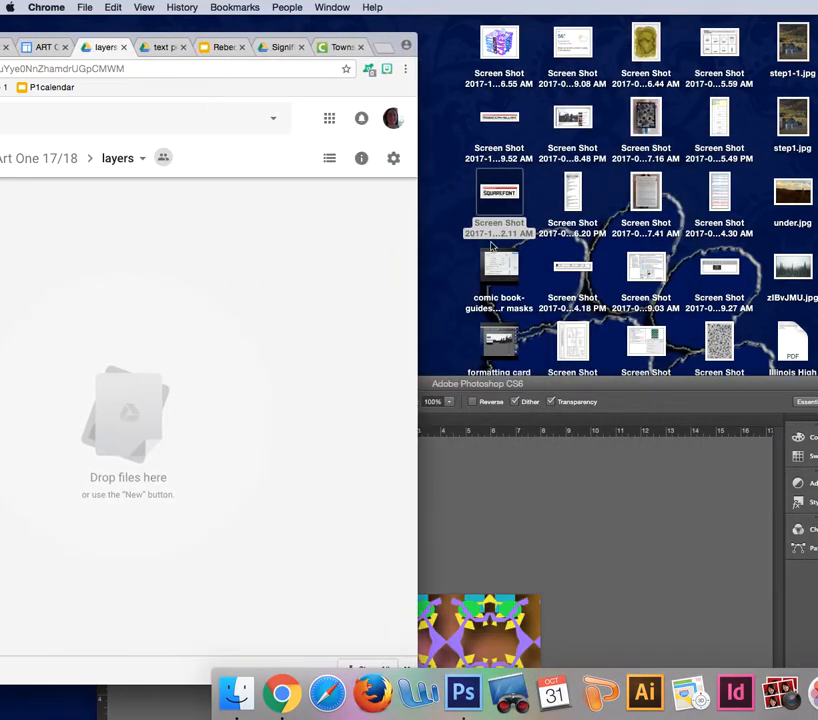
Step: Drag silver_layers.jpg from the desktop into the layers folder and preview the uploaded image
left_click(462, 692)
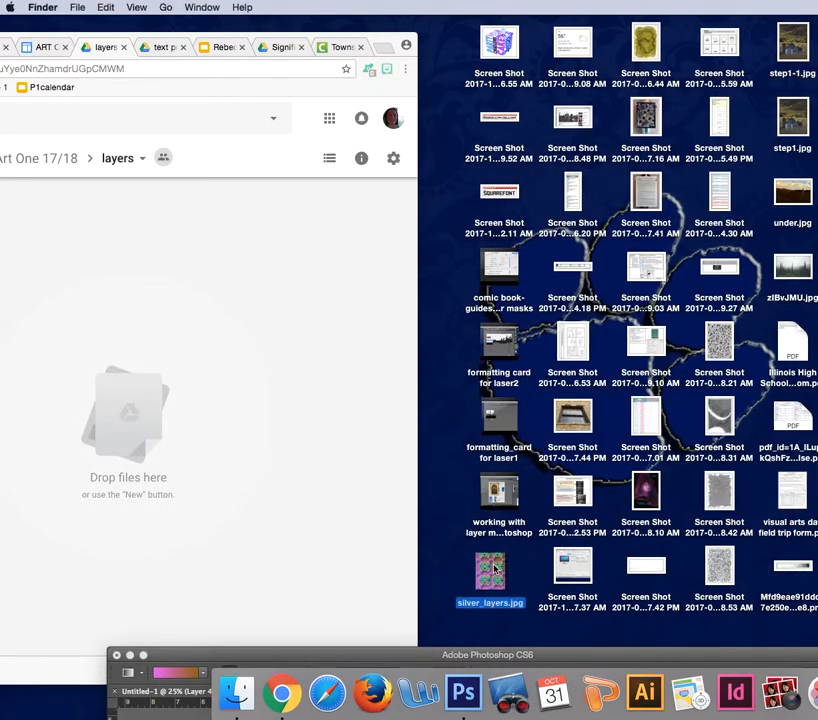
left_click_drag(490, 570, 356, 344)
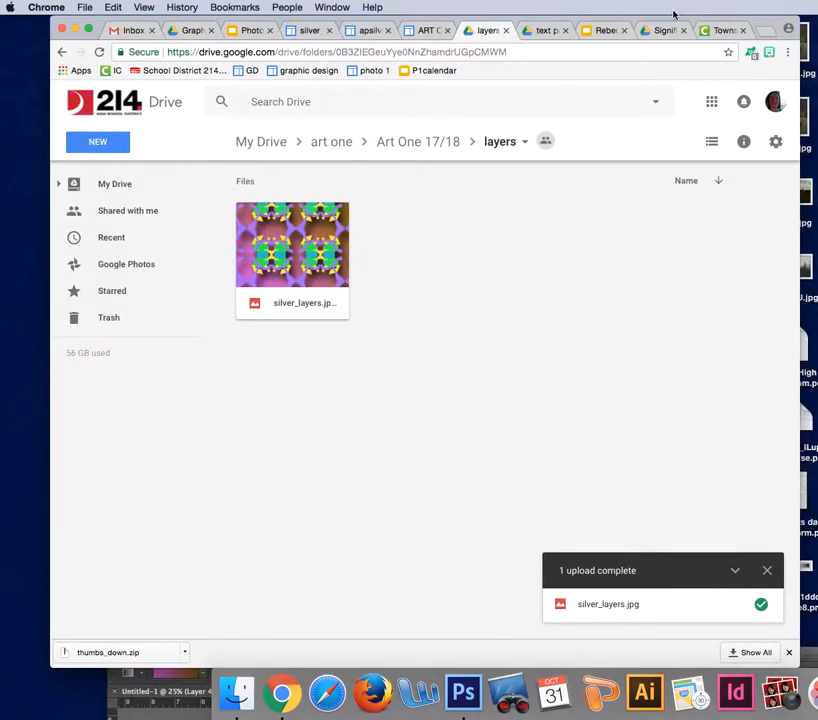
double_click(292, 244)
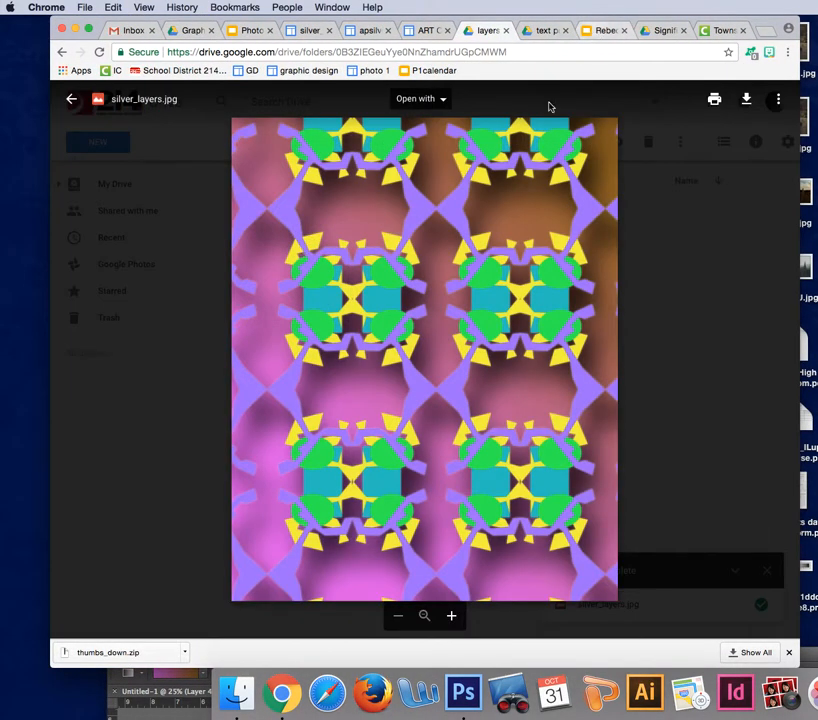
mouse_move(520, 178)
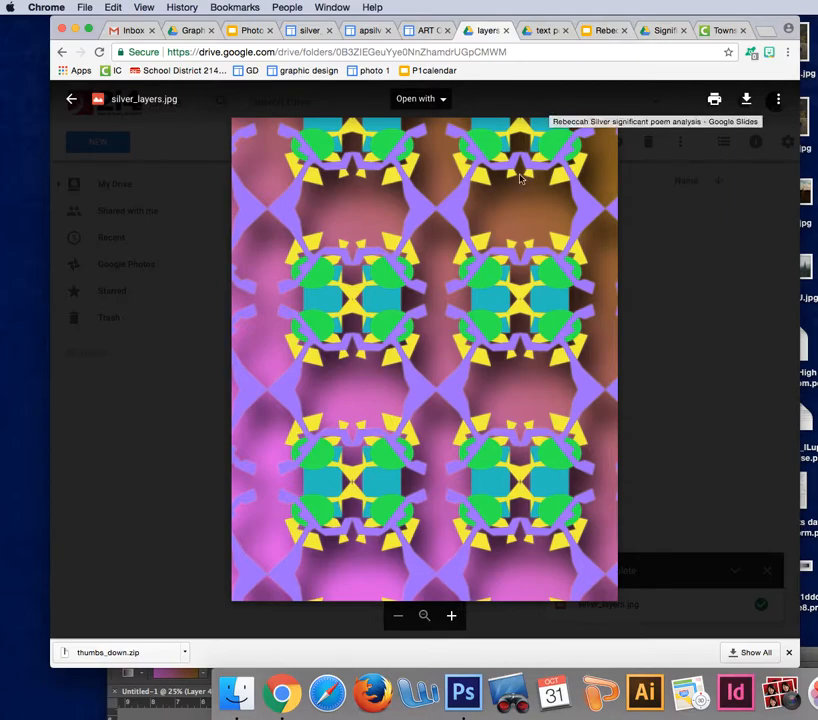
left_click(250, 30)
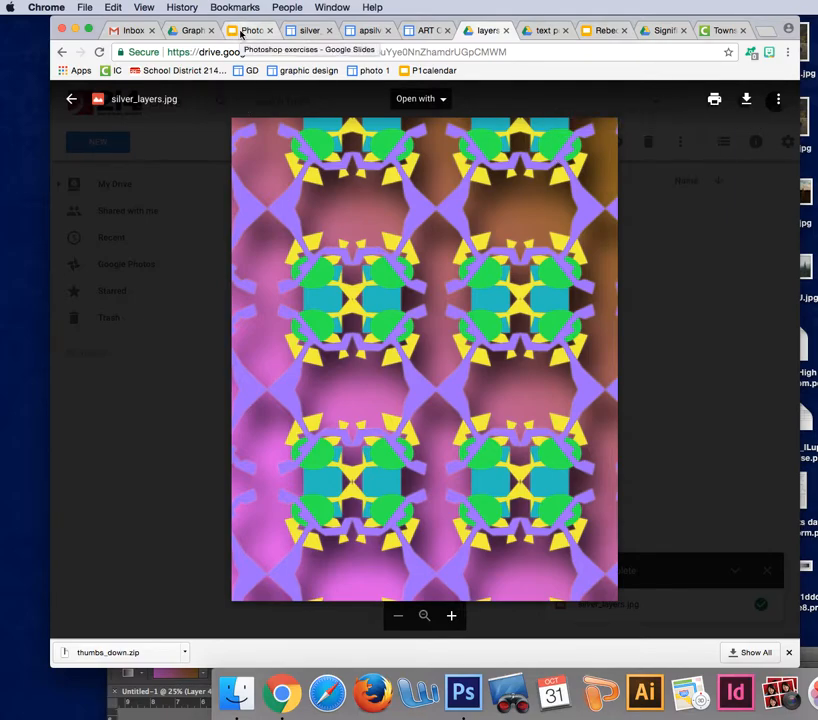